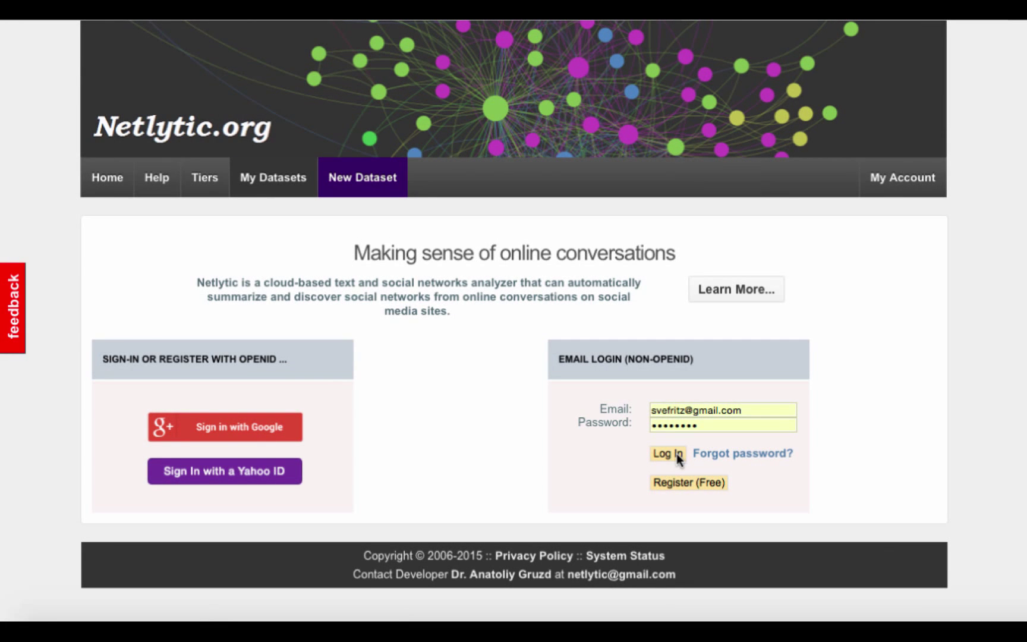
Step: Log in to Netlytic with email and password to reach the imported datasets list
click(666, 453)
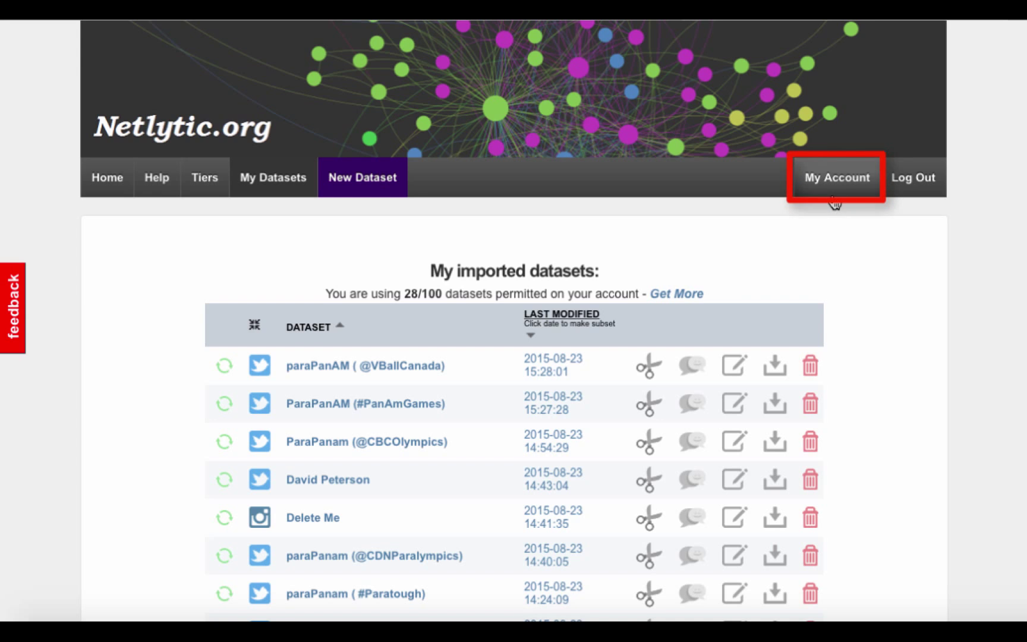
click(836, 177)
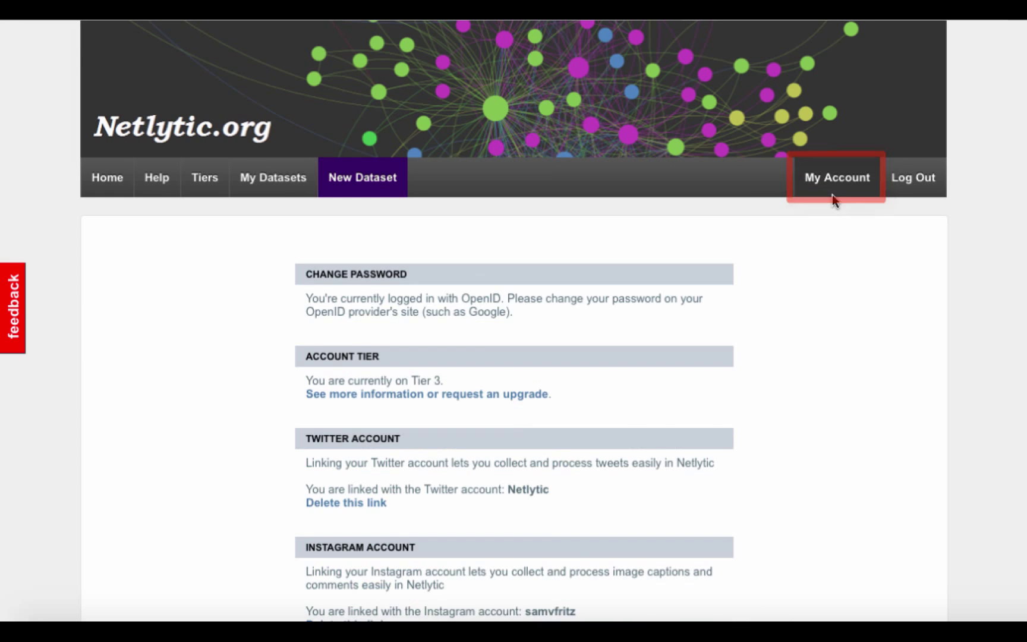
scroll(down, 3)
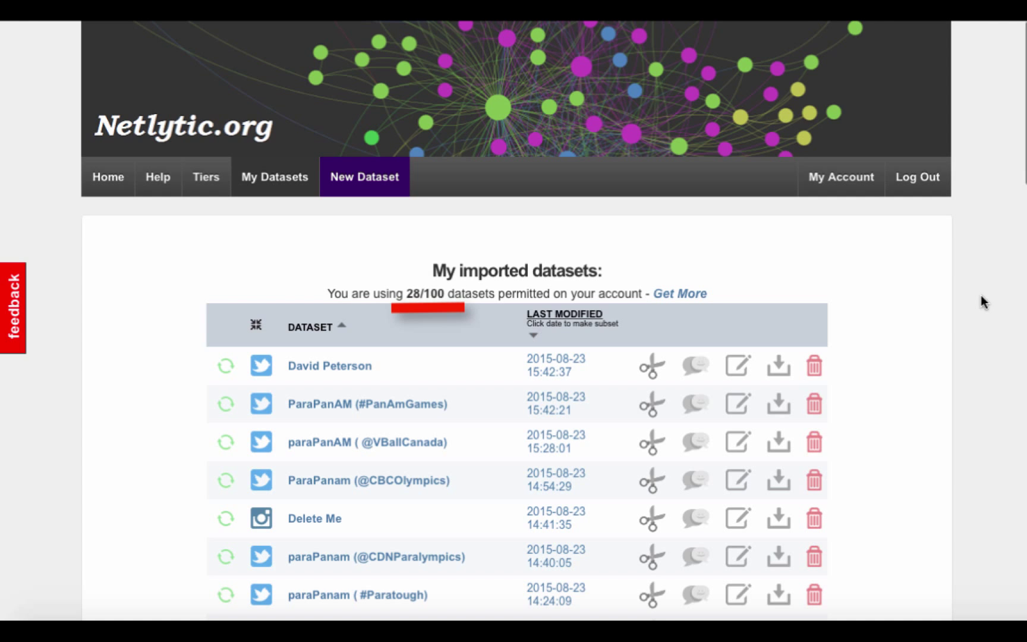
scroll(down, 3)
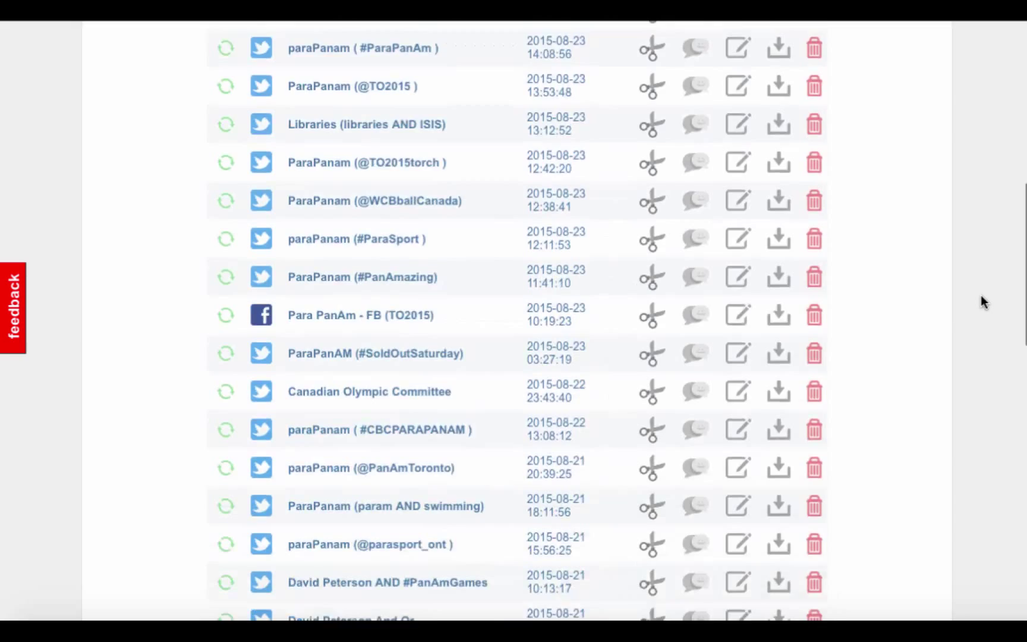
scroll(down, 3)
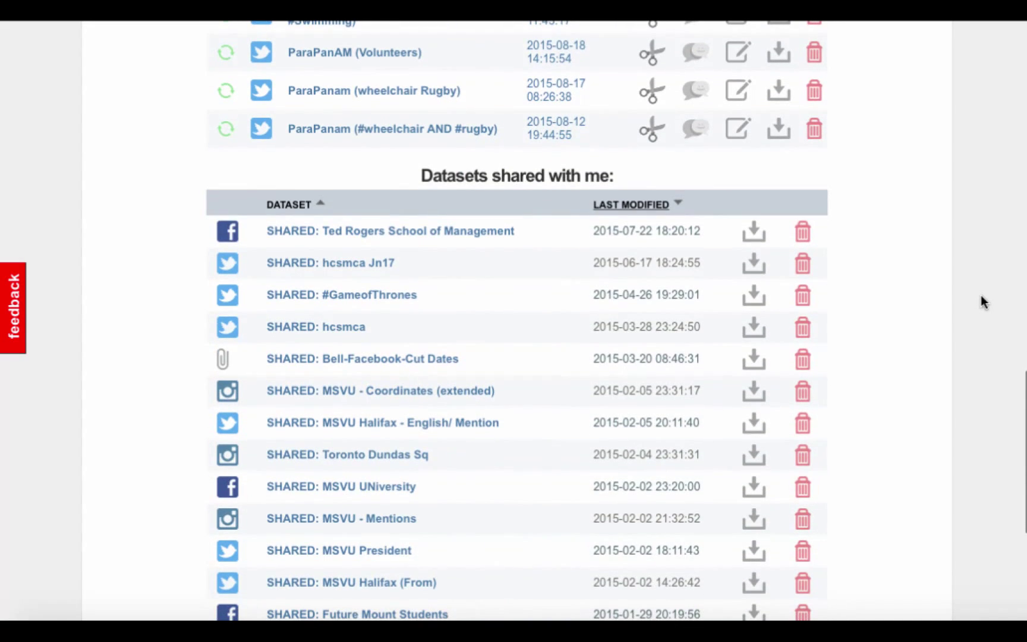
scroll(up, 3)
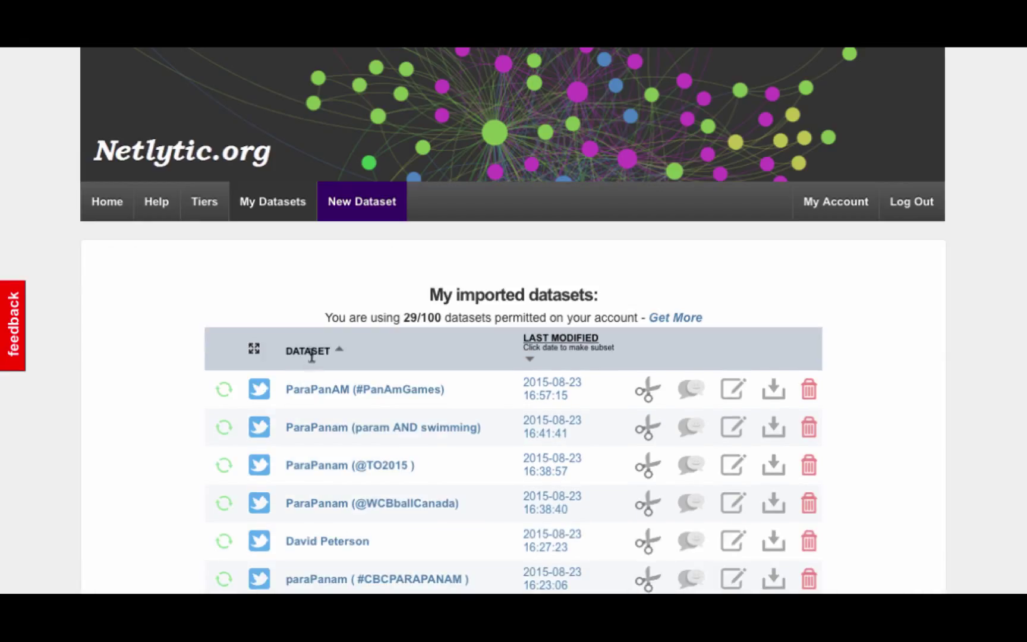
Step: Sort the datasets by name and by last-modified date, then delete a dataset
click(307, 351)
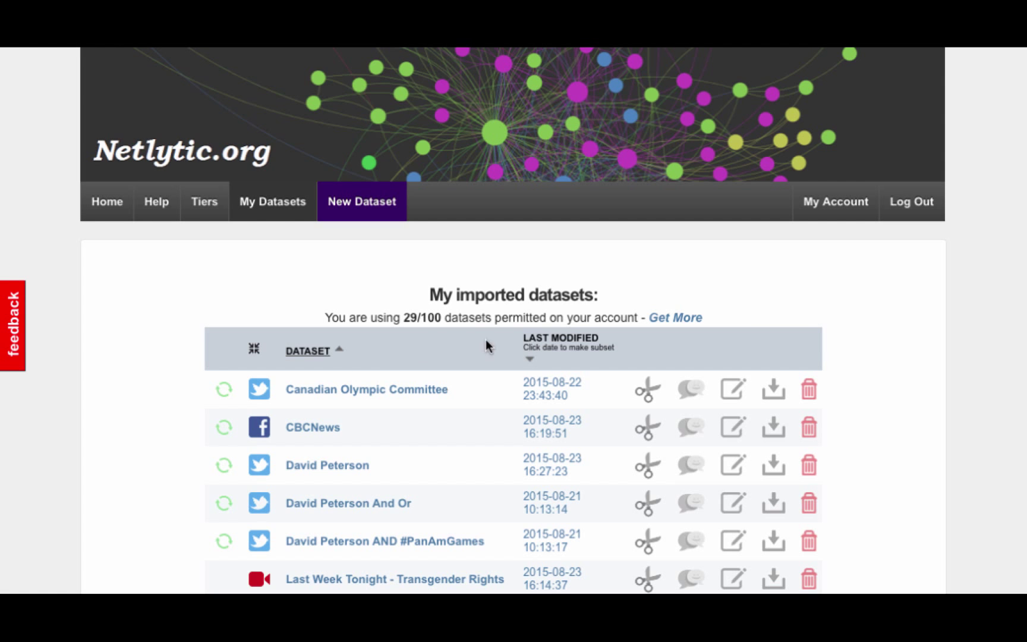
click(561, 338)
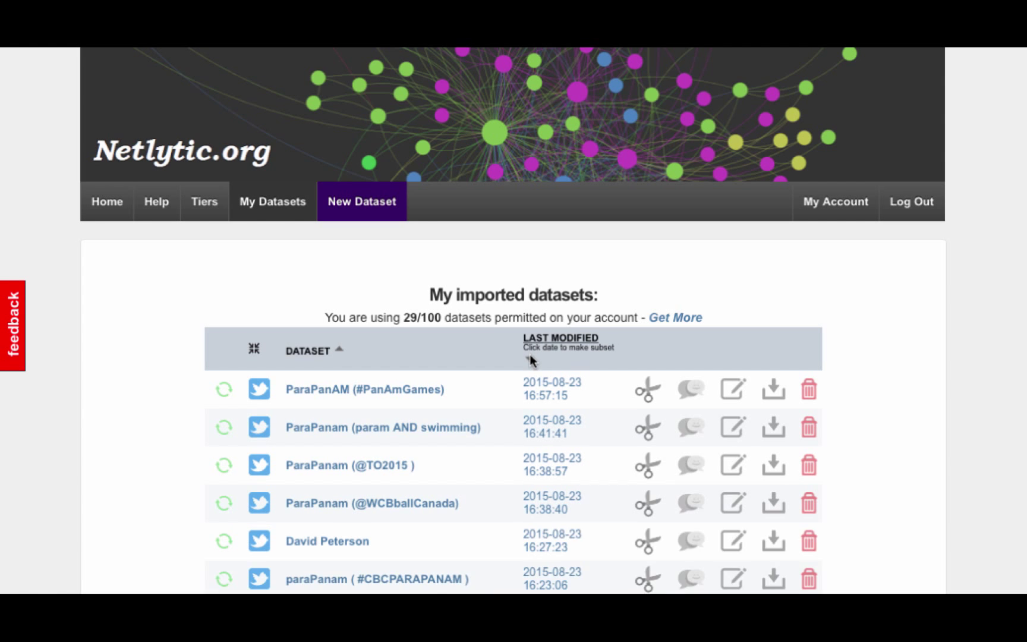
click(808, 388)
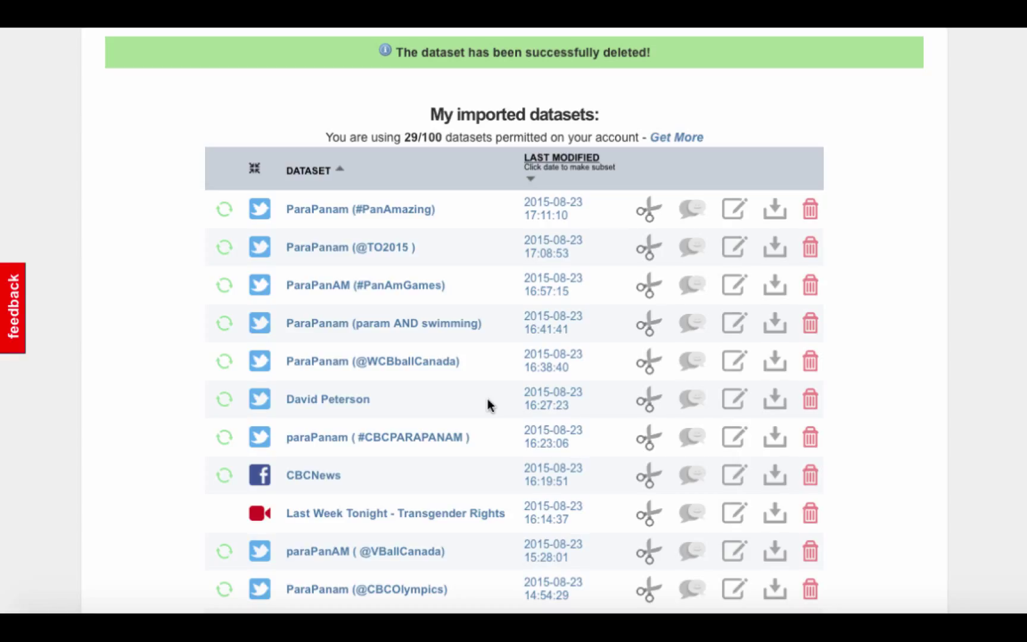
mouse_move(502, 364)
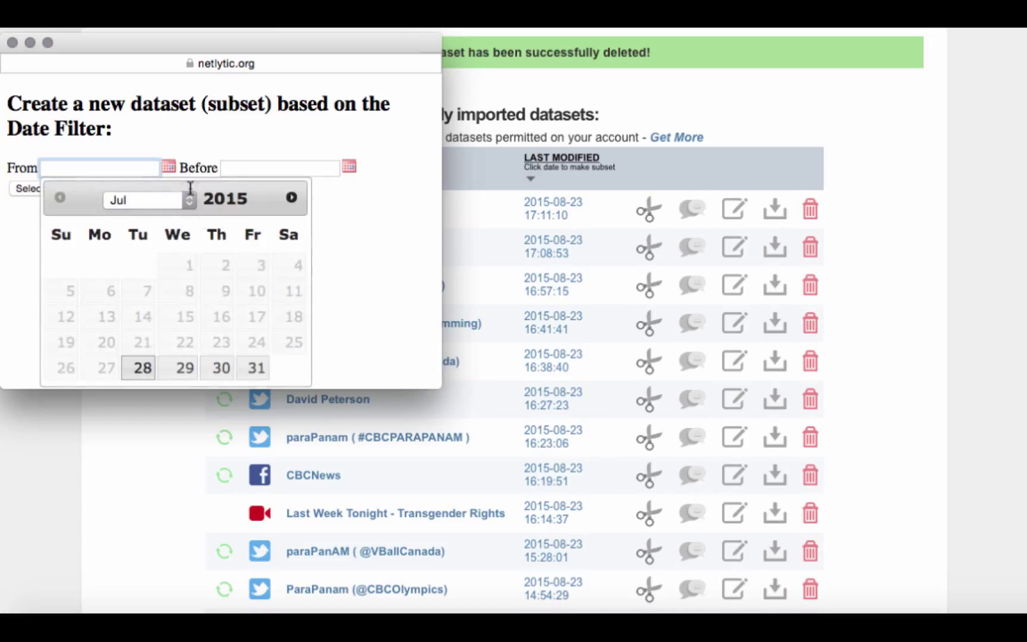
Step: Make a July 28 – August 3, 2015 ParaPanam subset, then open a dataset's preview
click(138, 368)
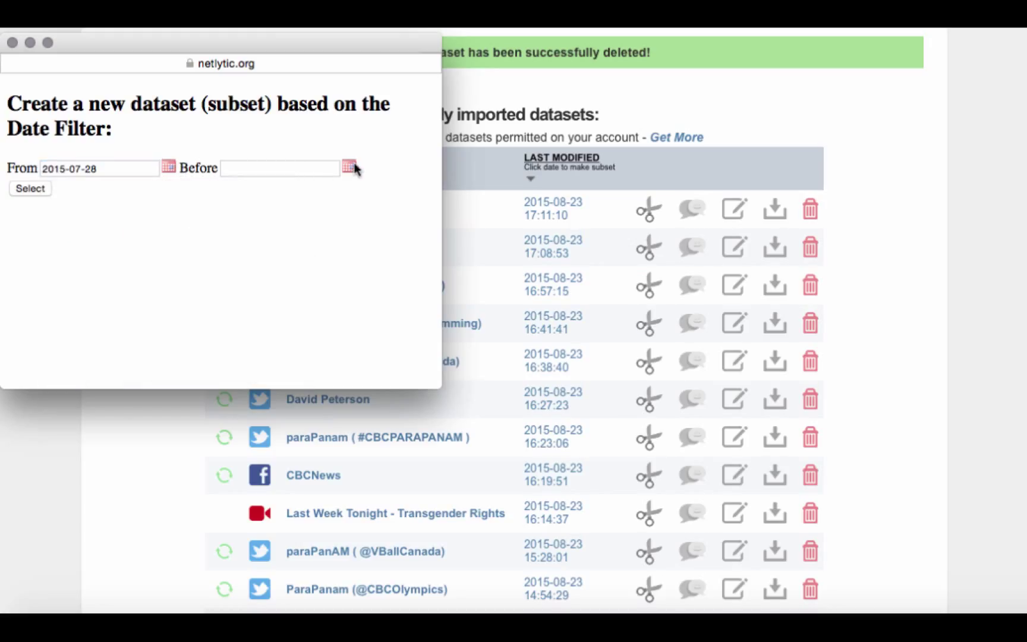
click(347, 168)
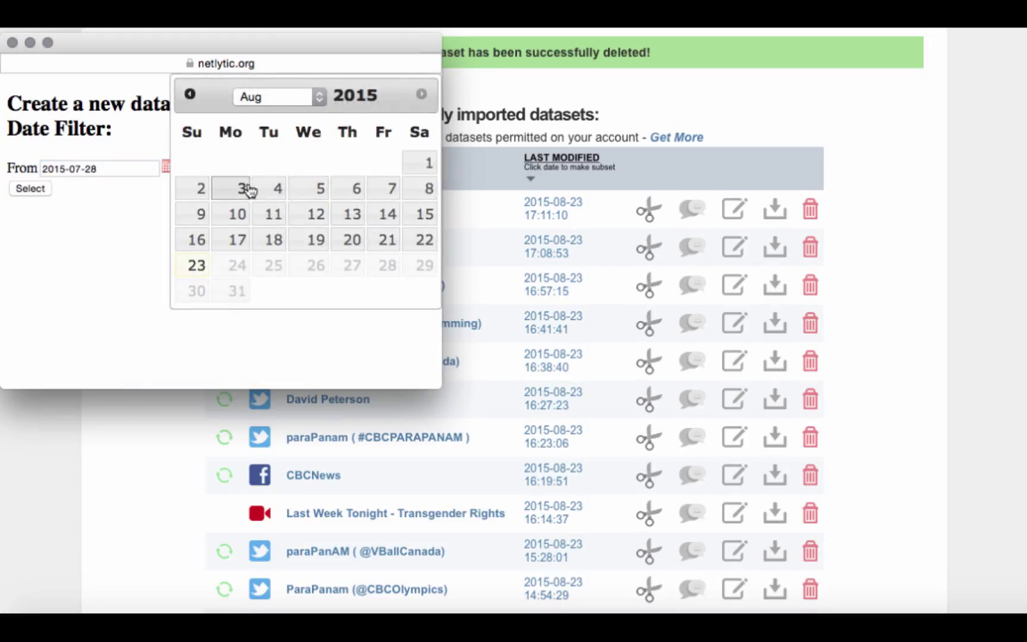
click(239, 187)
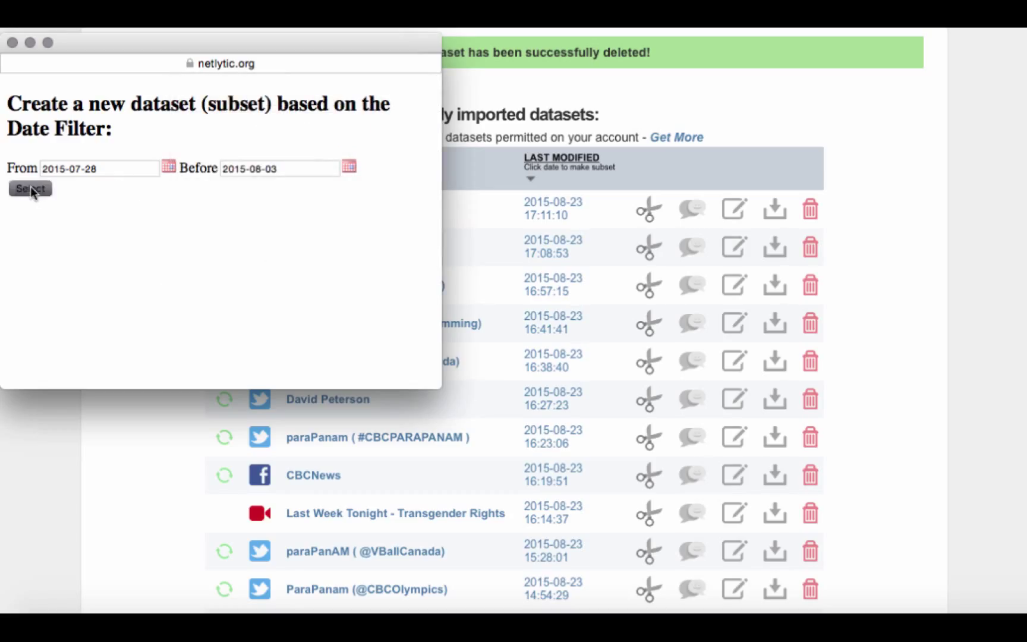
click(28, 189)
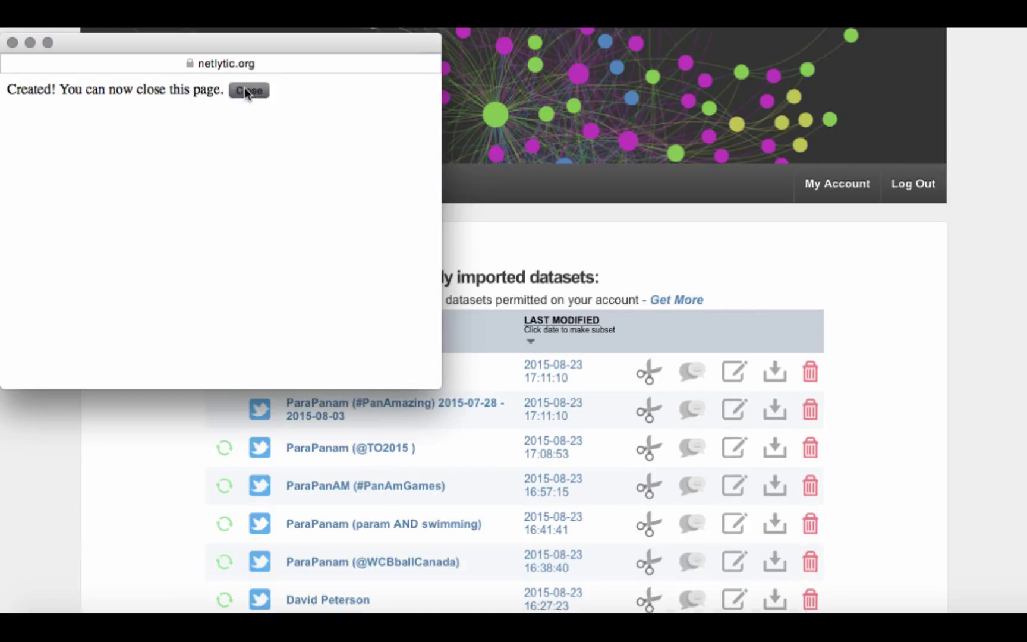
click(248, 90)
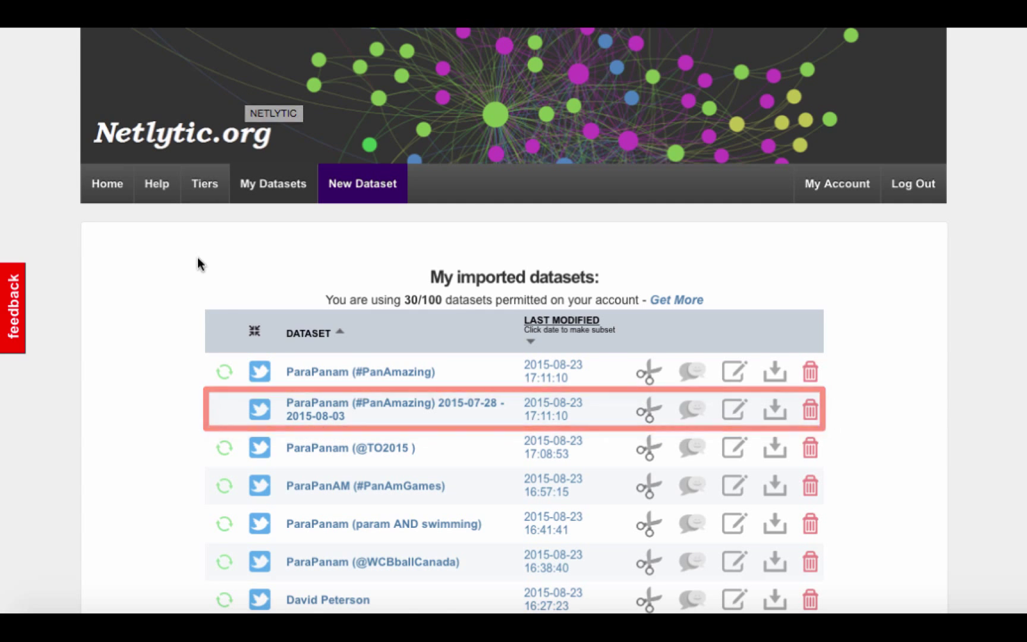
click(809, 410)
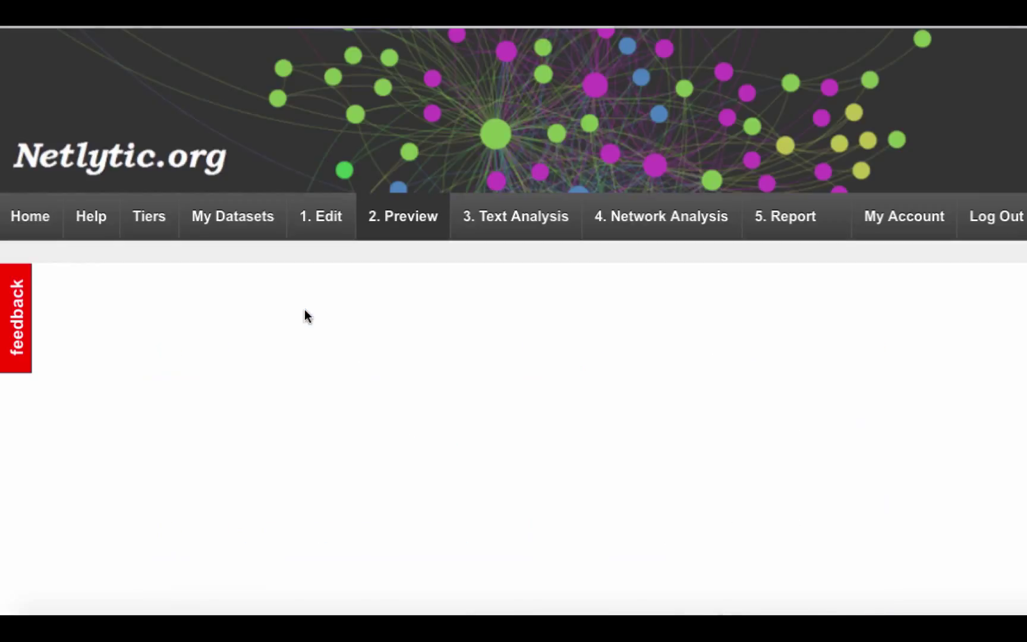
Step: View the dataset's 30,920-record Preview tab and the Text Analysis tab
click(403, 216)
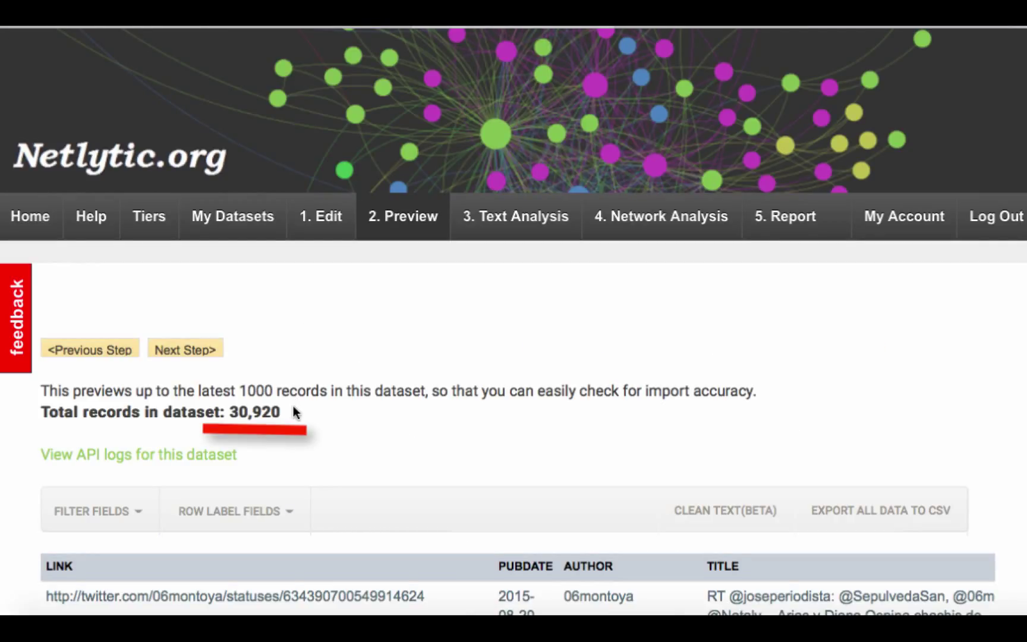
click(516, 216)
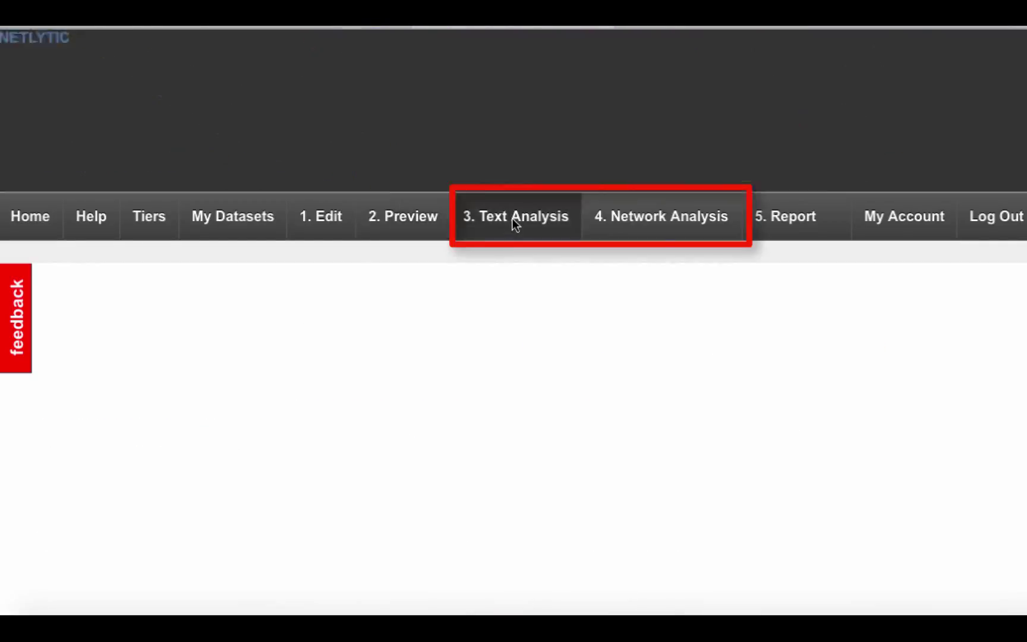
click(515, 215)
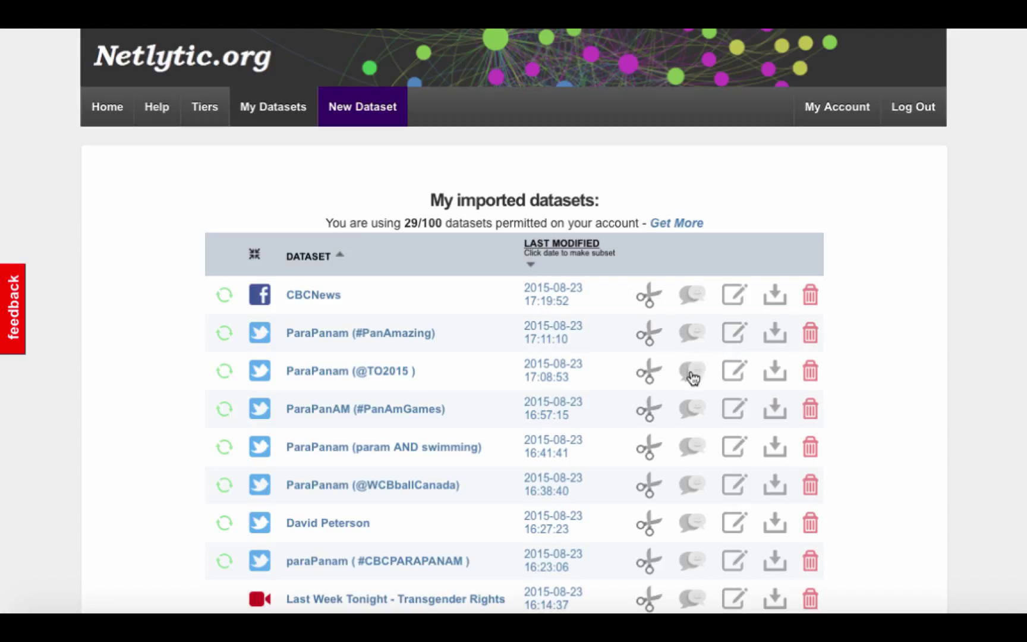
mouse_move(693, 373)
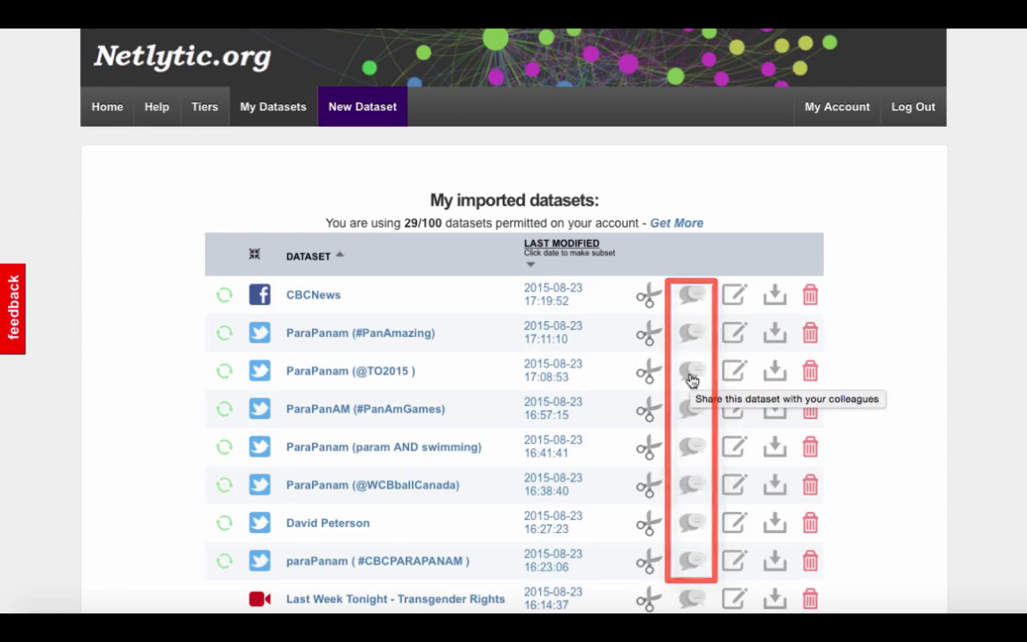
click(693, 376)
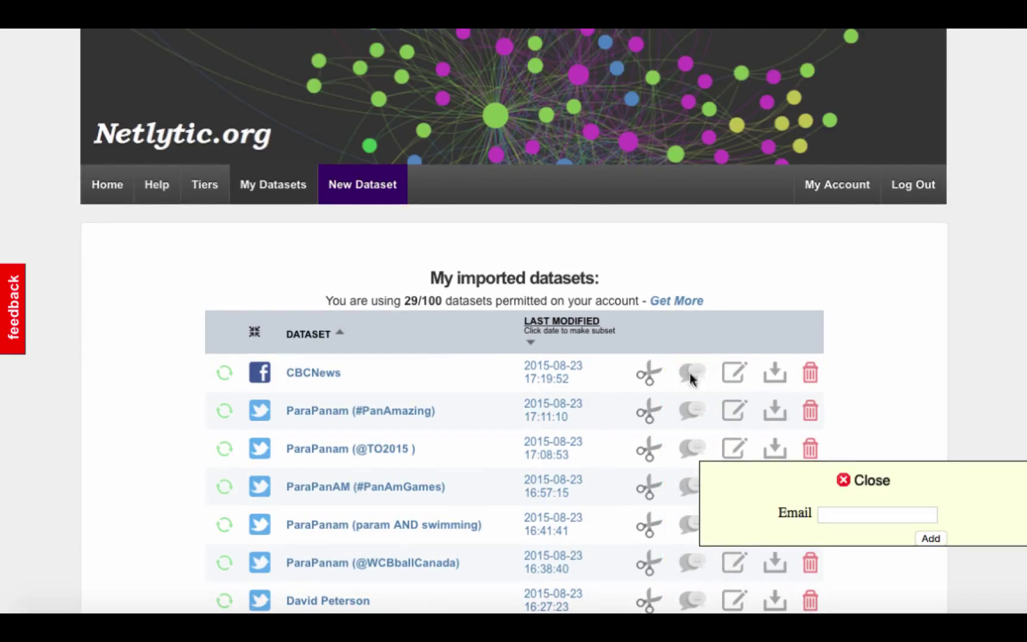
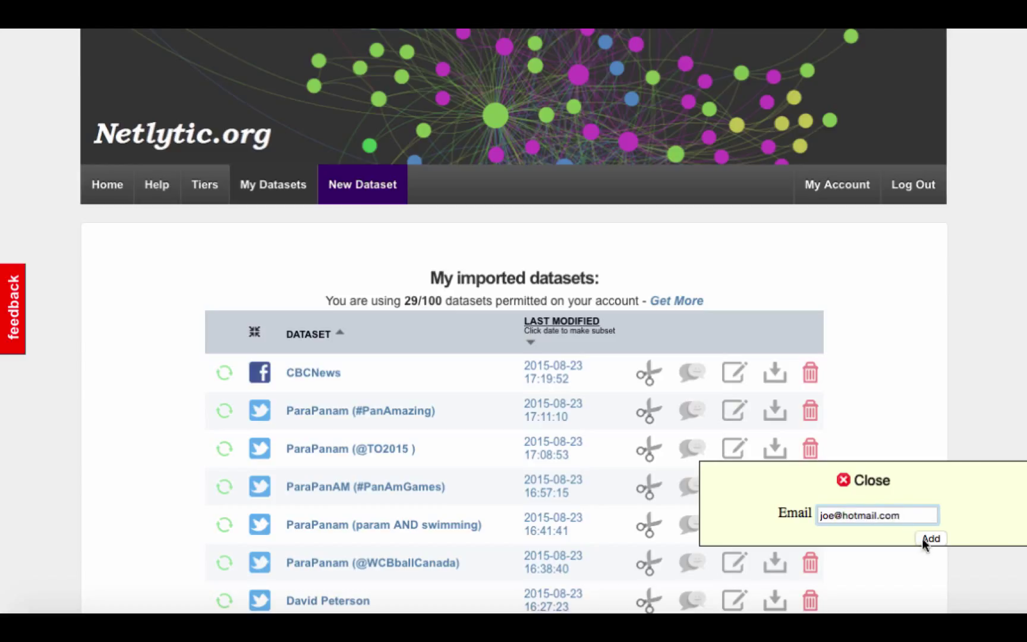
mouse_move(851, 485)
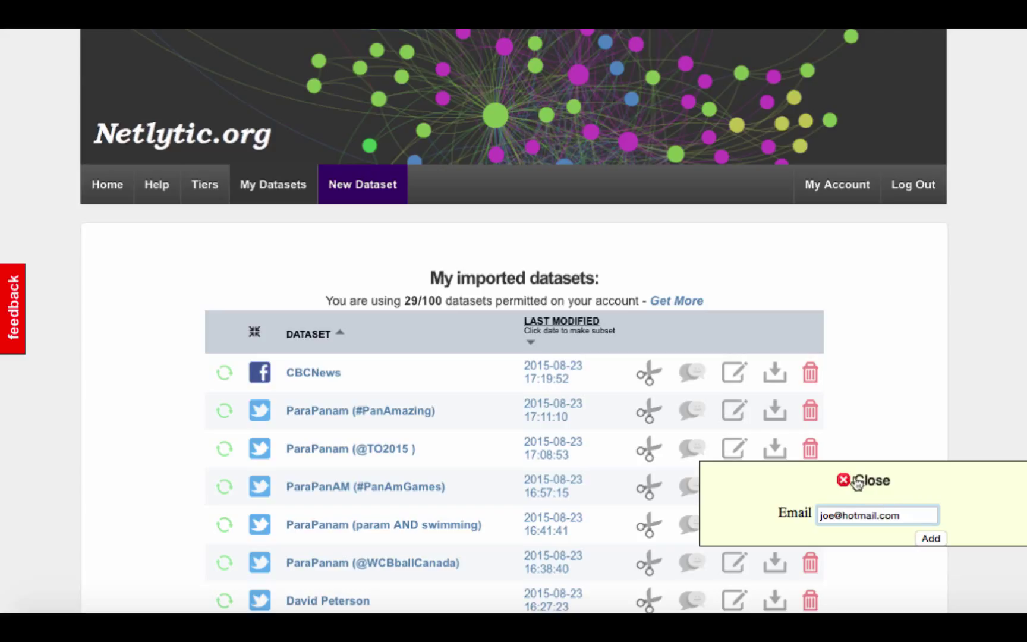
click(842, 480)
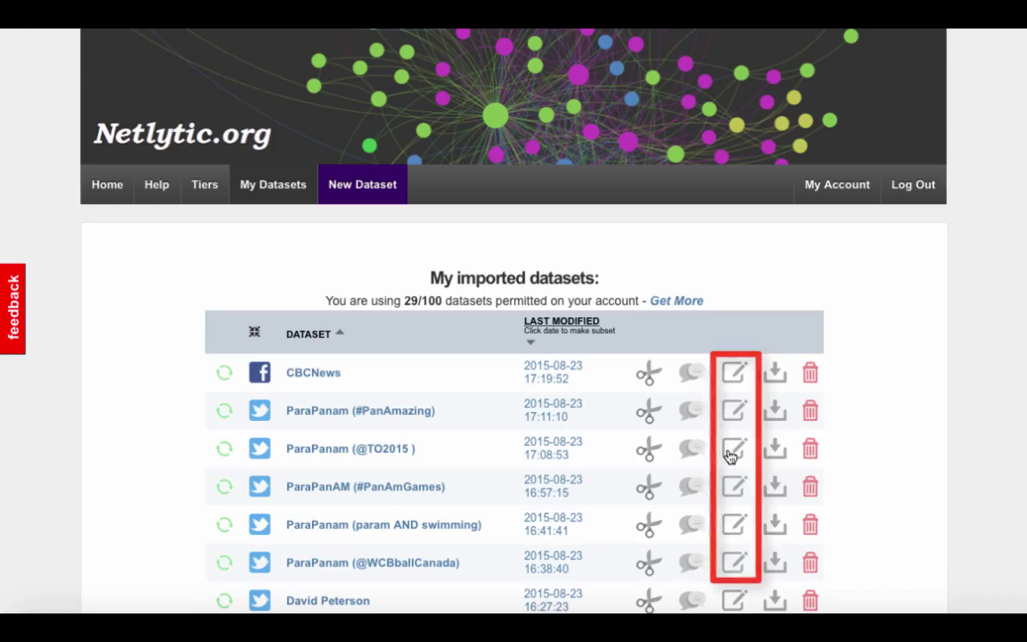
click(734, 453)
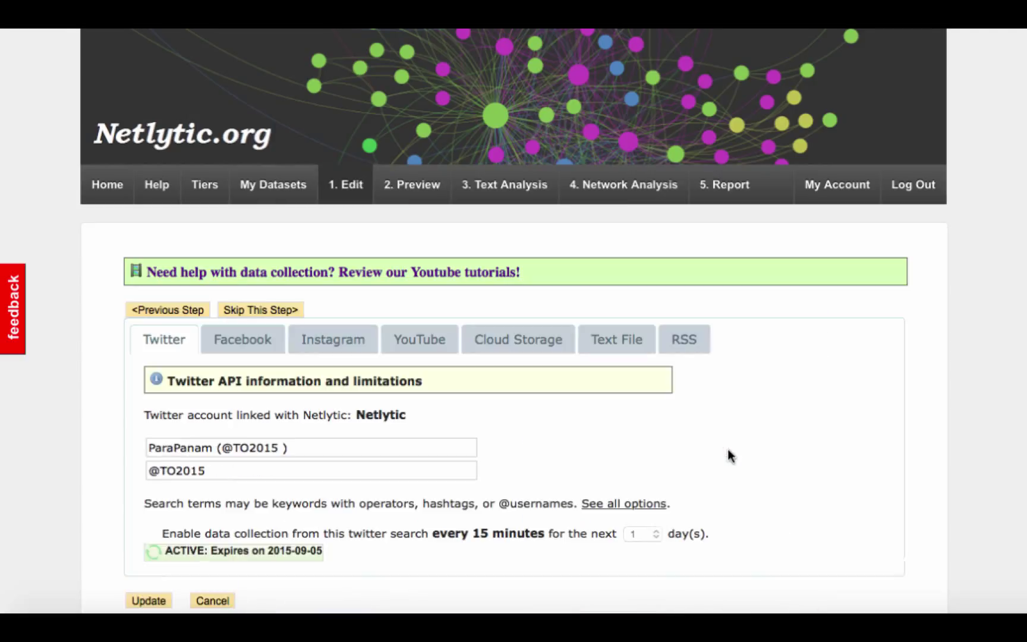
click(150, 534)
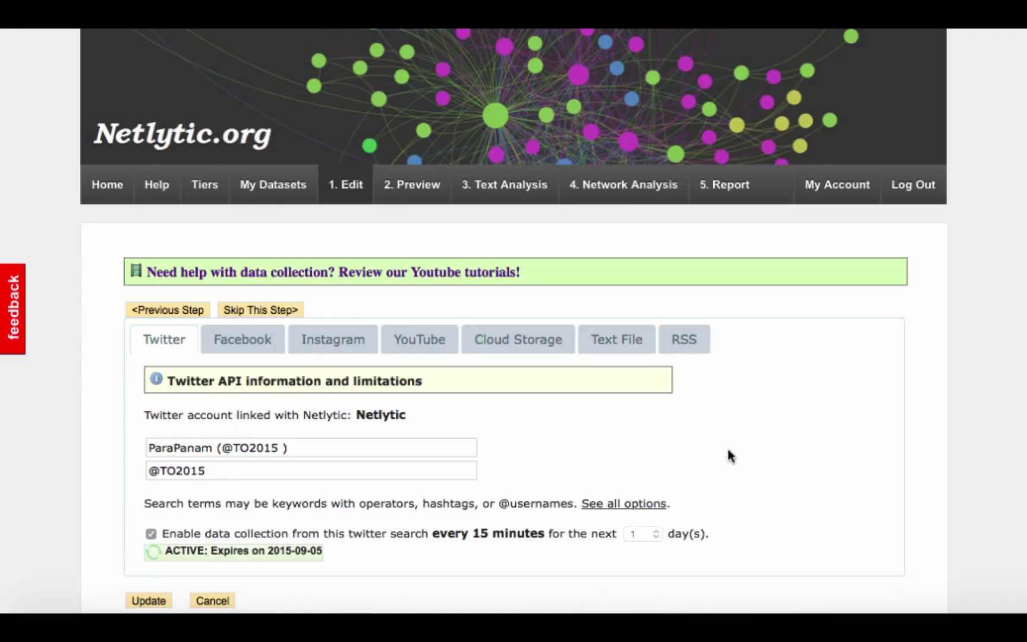
mouse_move(319, 153)
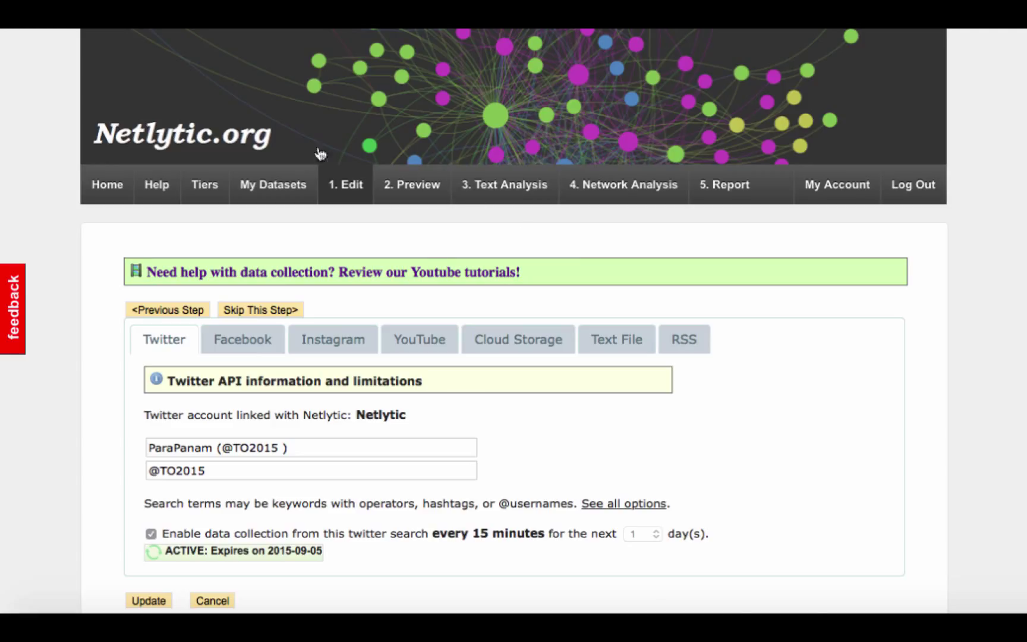
click(273, 184)
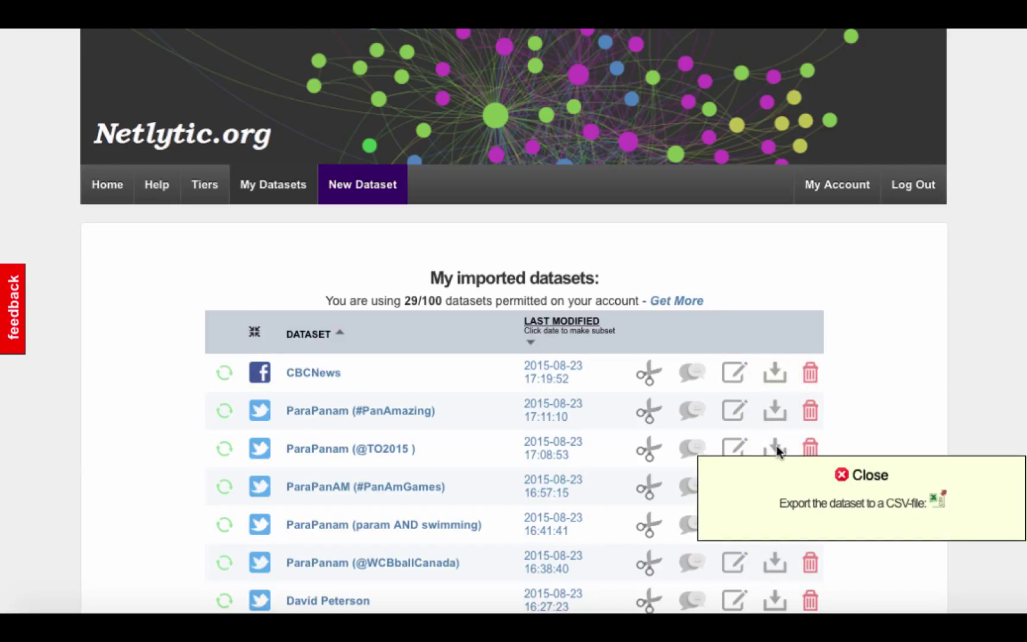
mouse_move(822, 464)
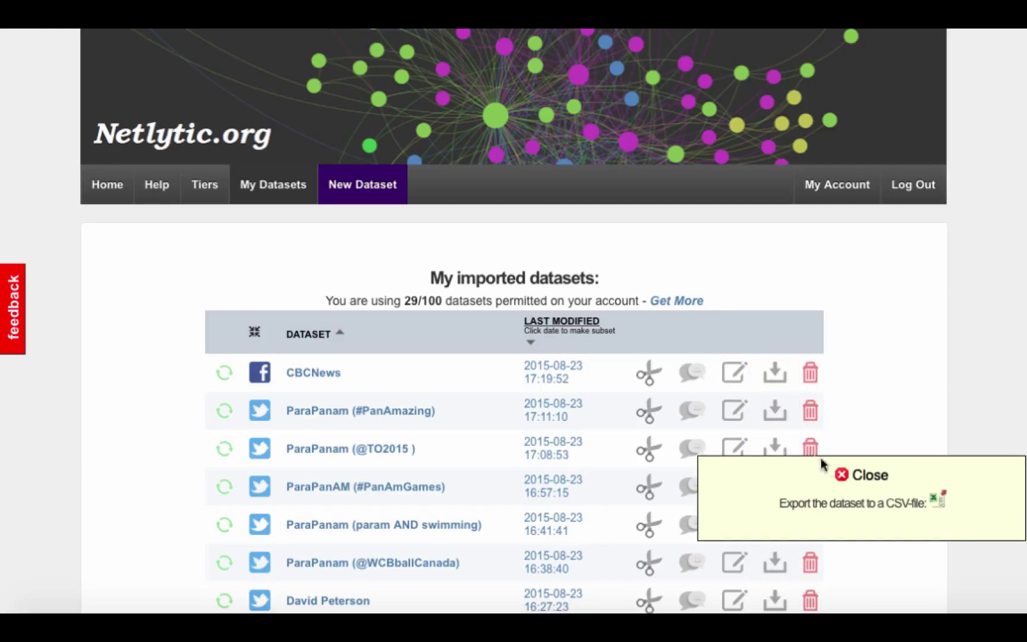